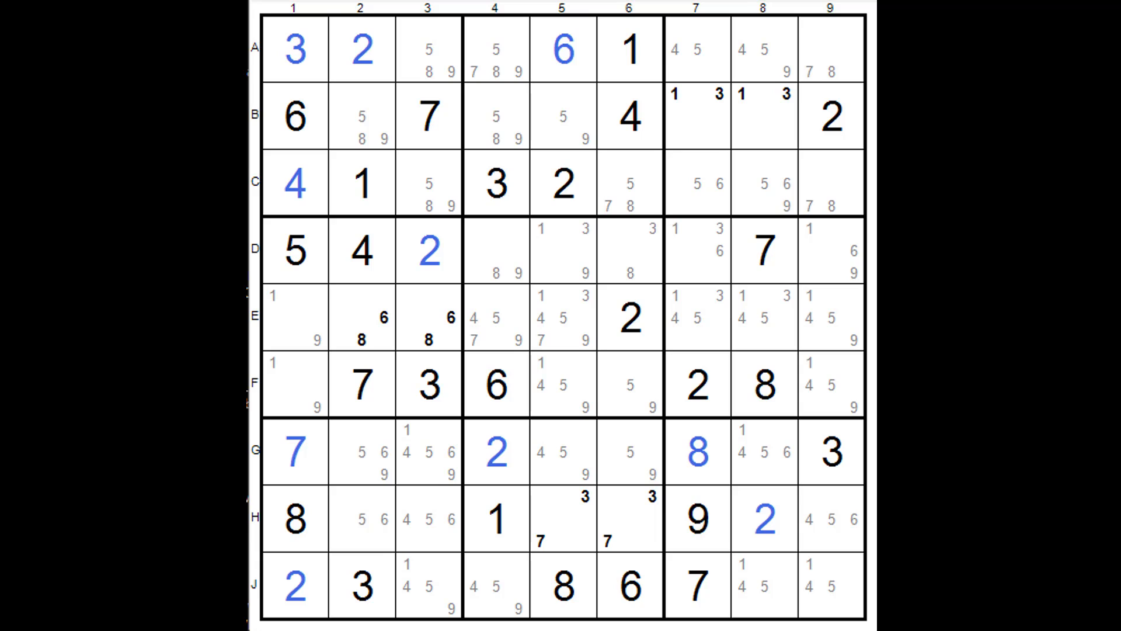
mouse_move(253, 73)
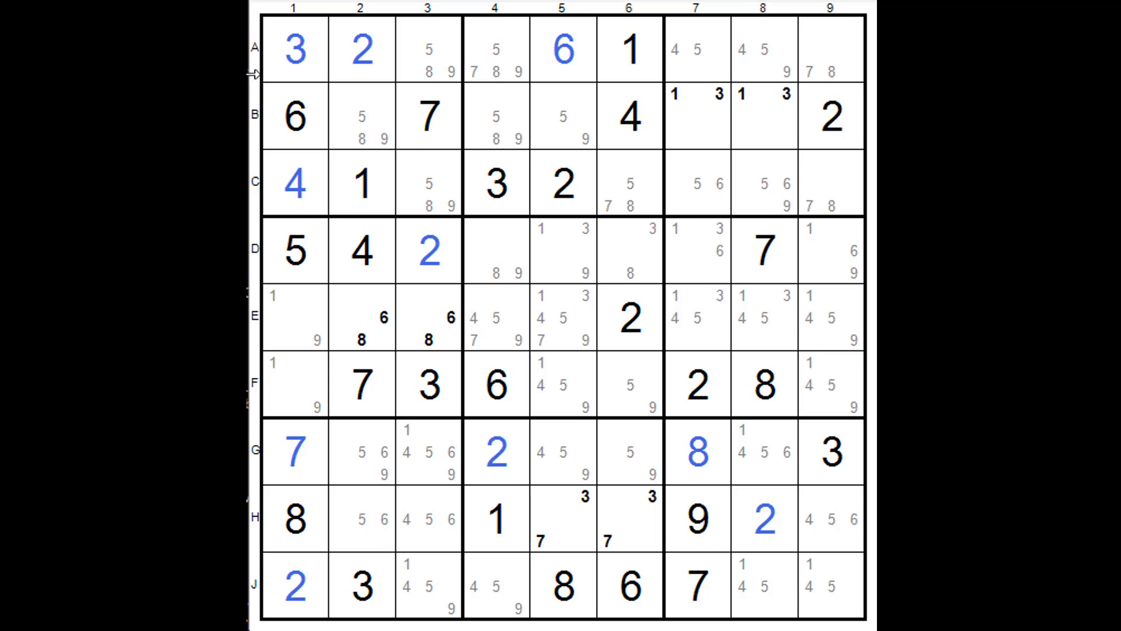
Step: Flag the candidate-9 cells A3, C3, C8 and the two row-J cells with yellow highlight
left_click(427, 50)
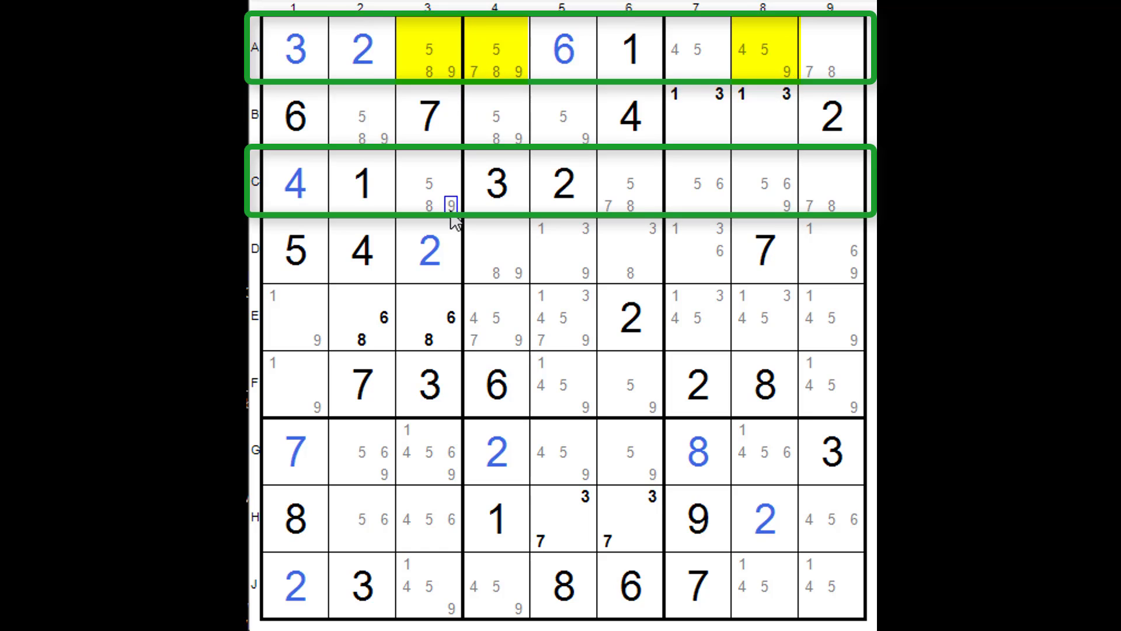
left_click(428, 182)
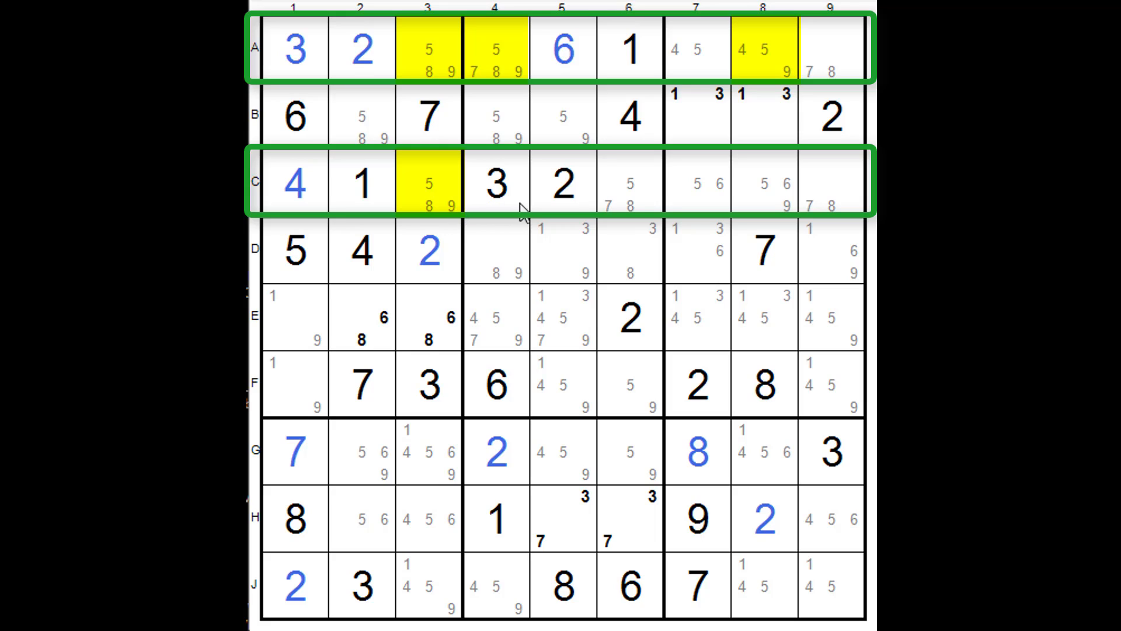
left_click(764, 181)
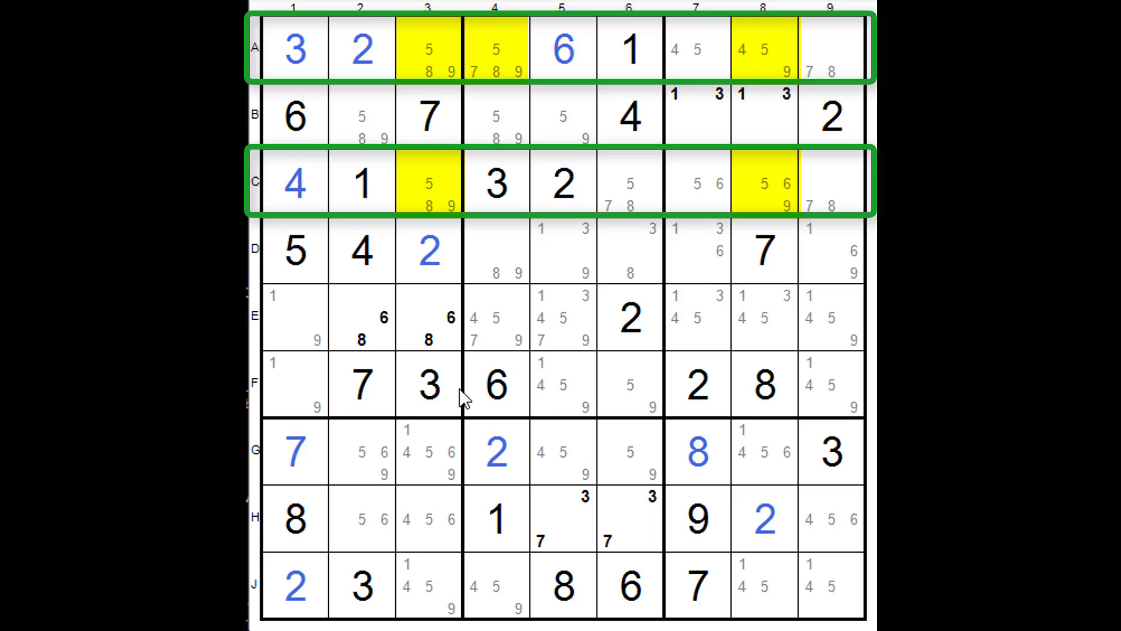
left_click(451, 475)
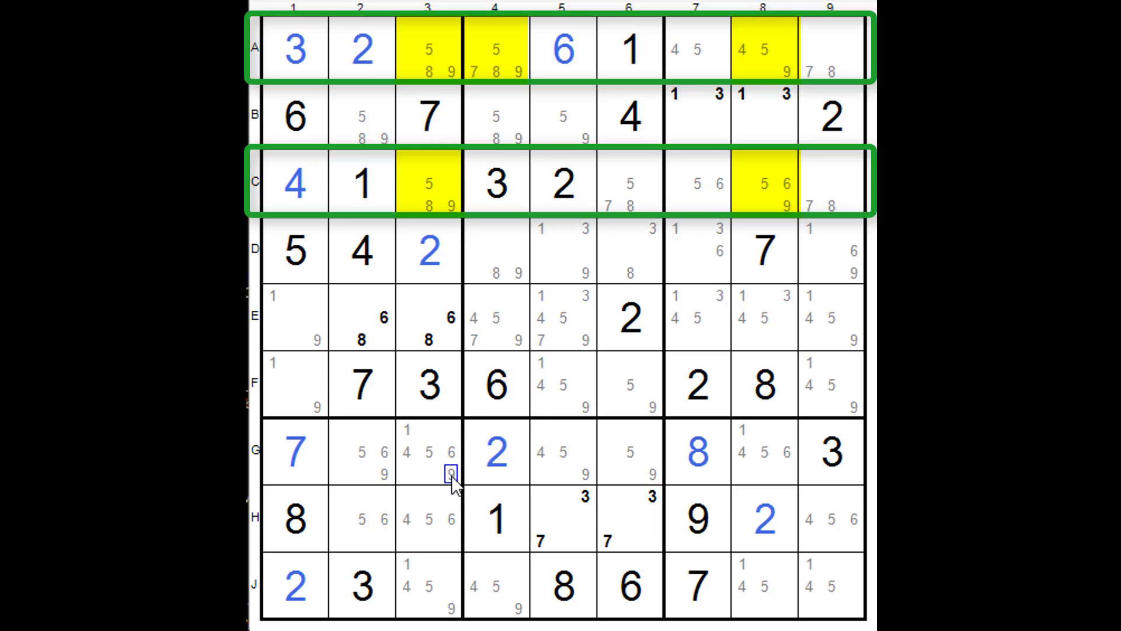
left_click(451, 584)
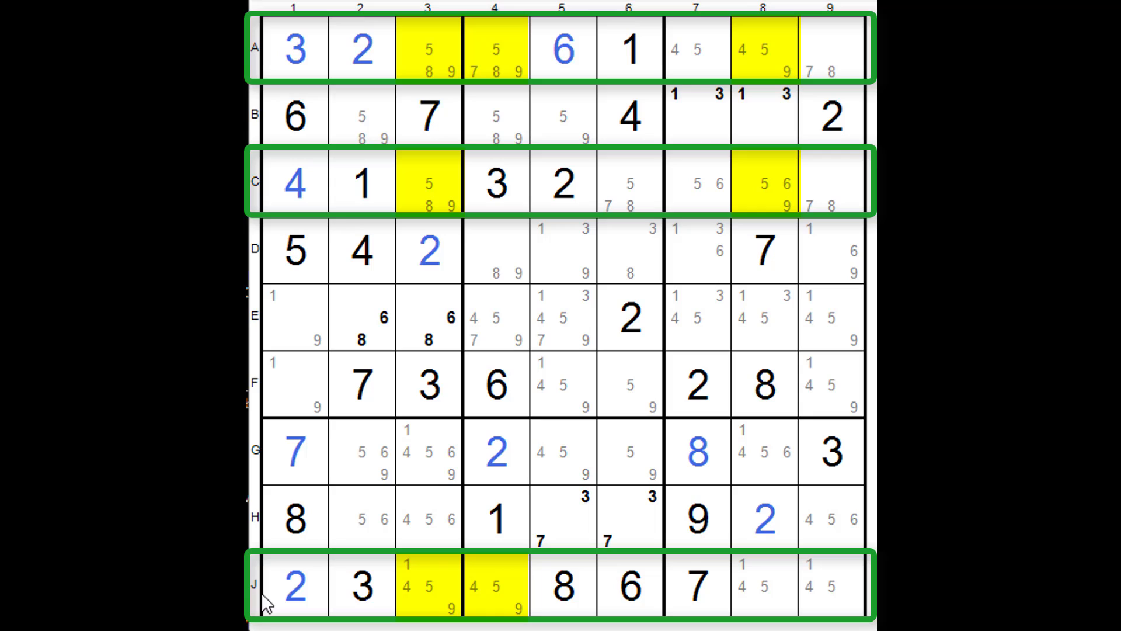
mouse_move(268, 132)
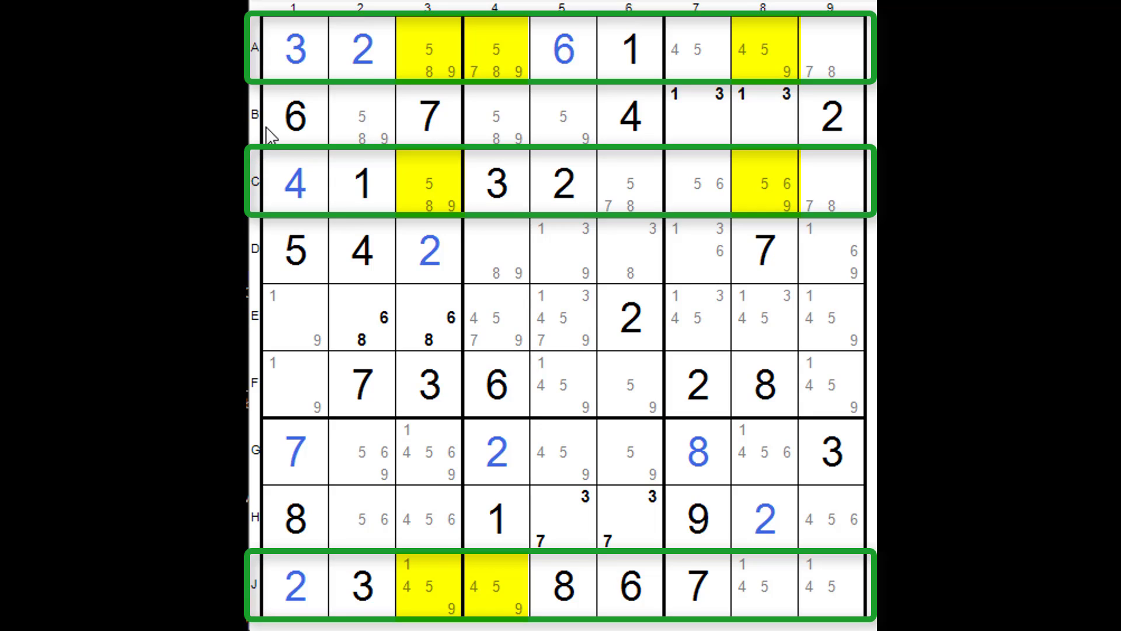
mouse_move(259, 64)
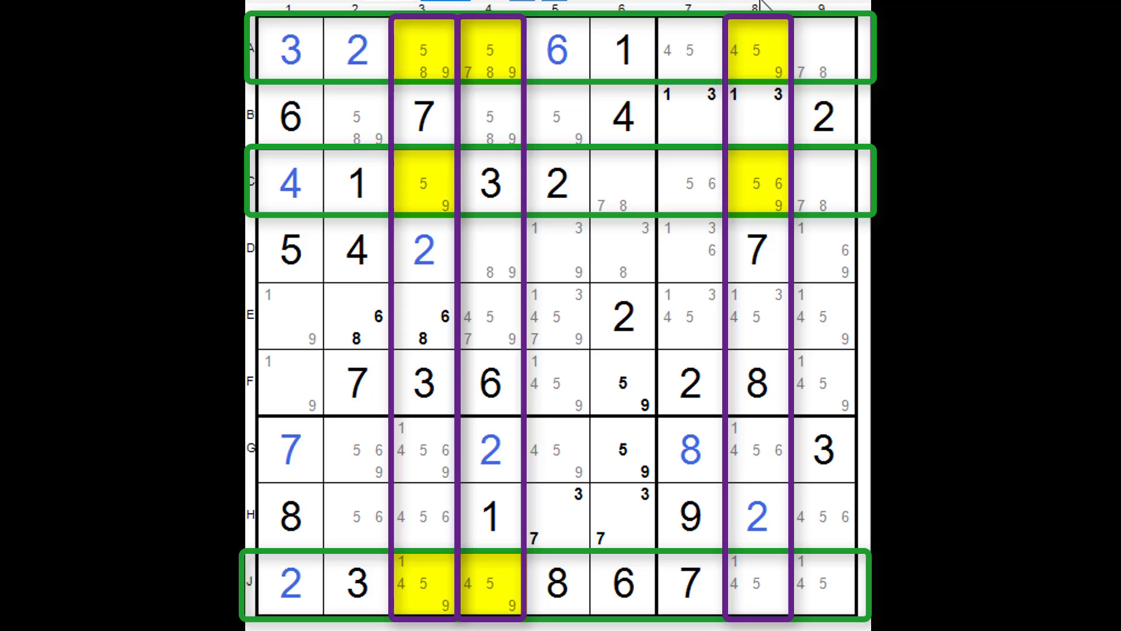
mouse_move(585, 34)
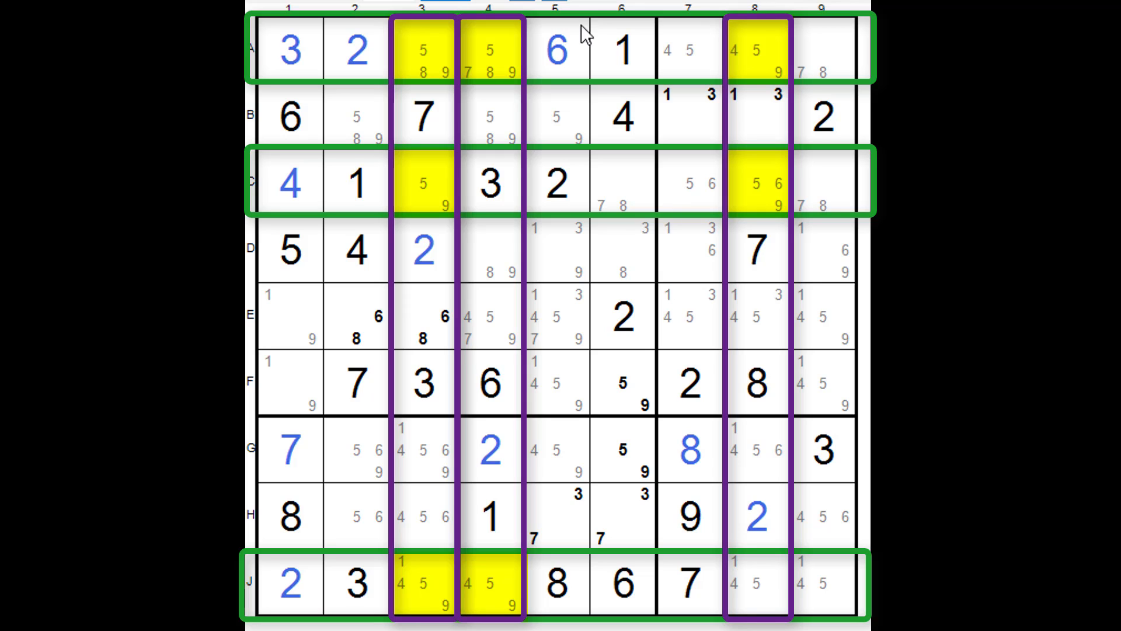
mouse_move(614, 18)
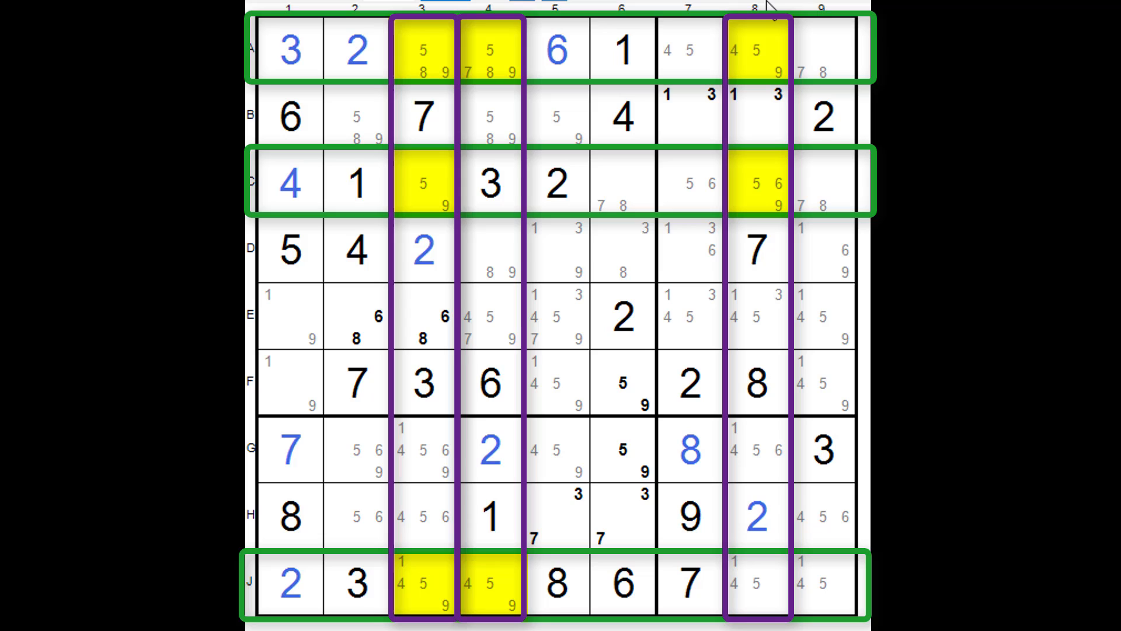
mouse_move(770, 21)
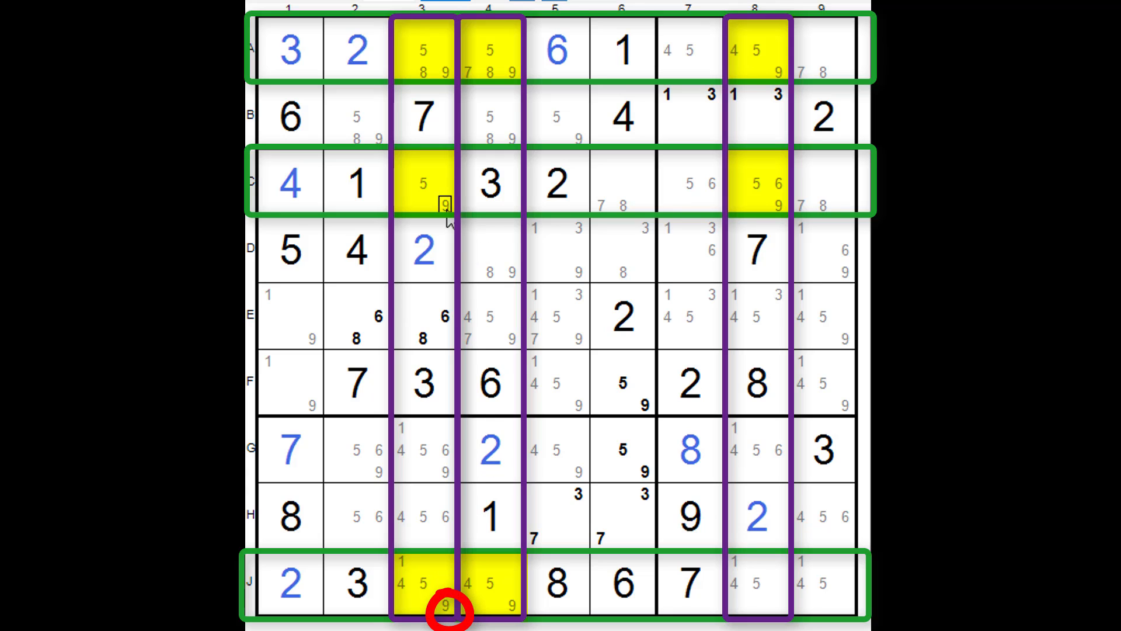
mouse_move(779, 208)
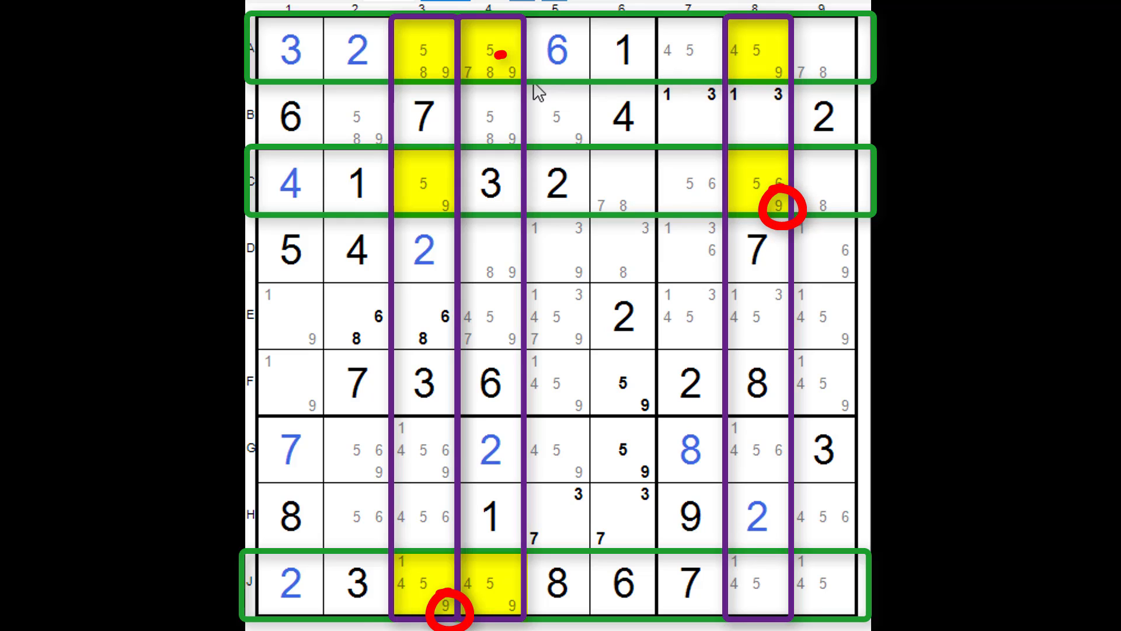
Step: Circle the candidate 9 in cell A4 in red
left_click(501, 71)
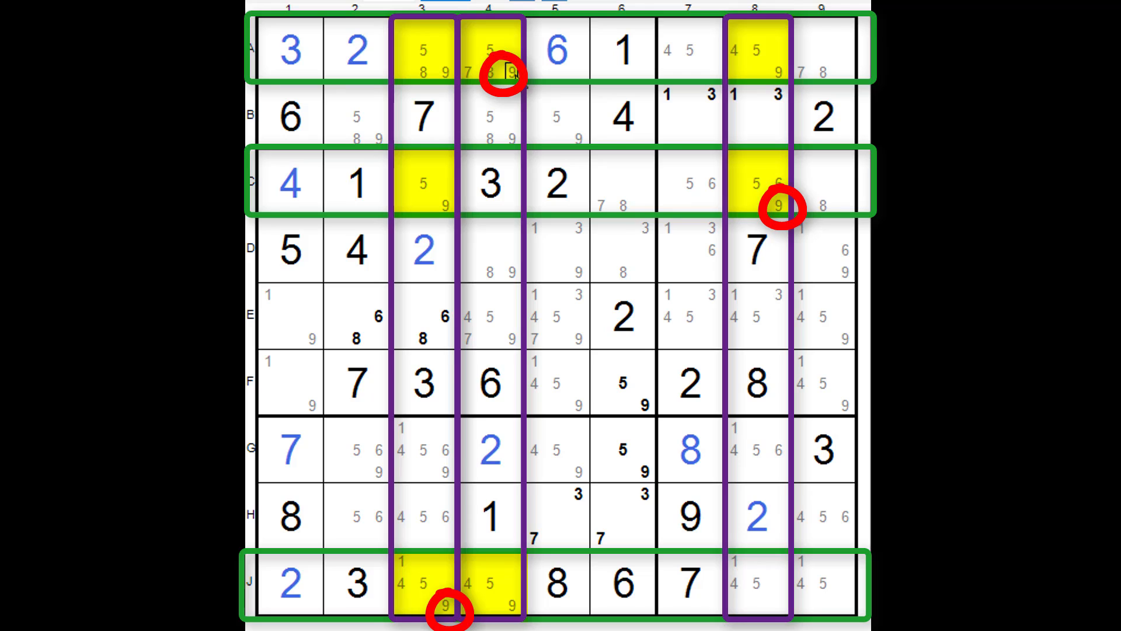